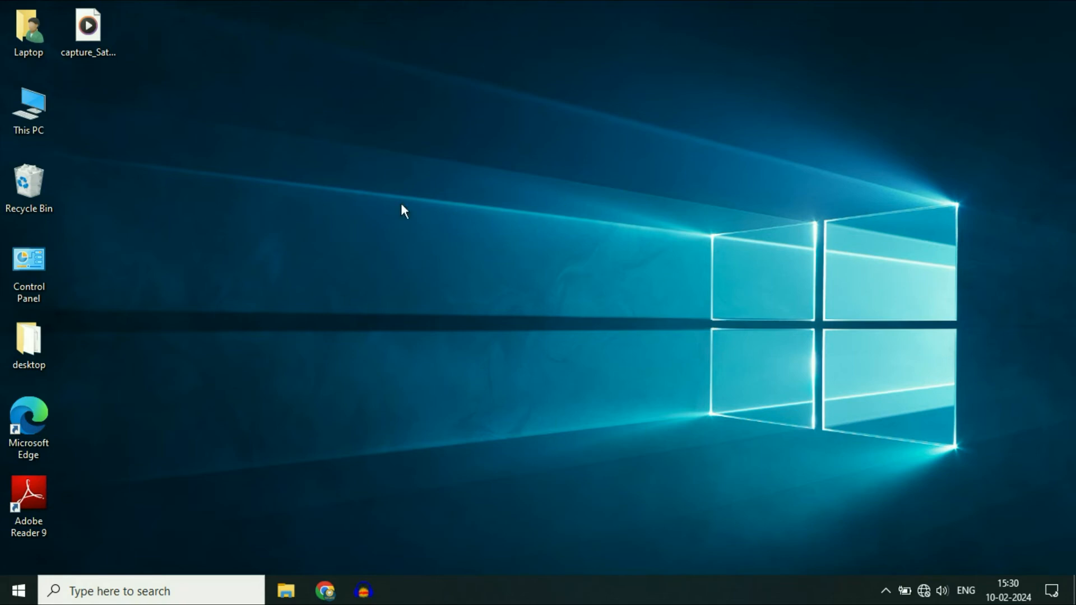
pyautogui.moveTo(866, 533)
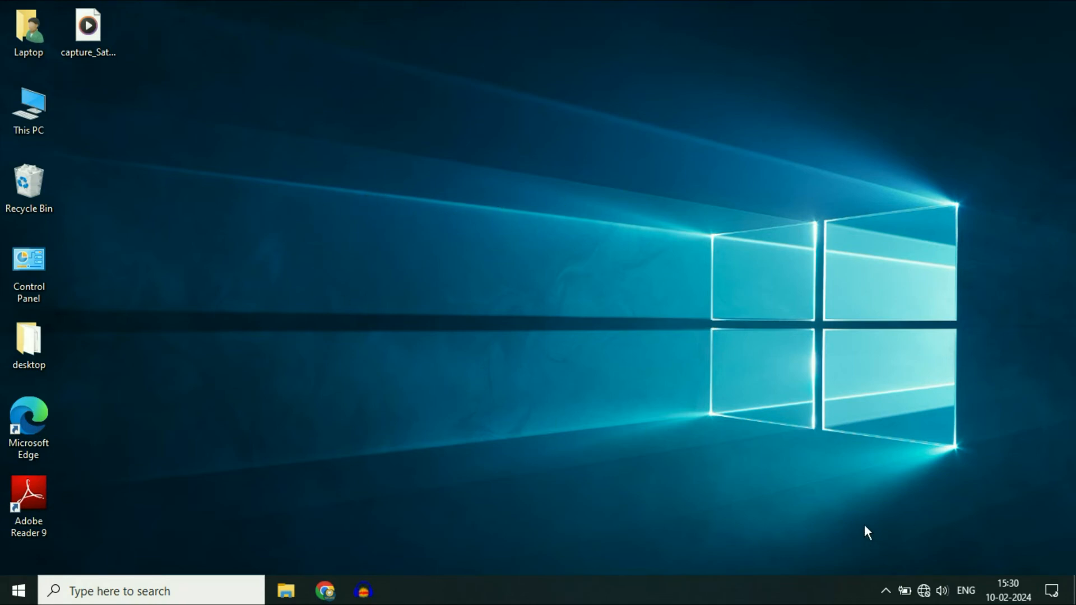
# Check the network status, then bring up Device Manager from the Start quick menu maximized.
pyautogui.click(923, 590)
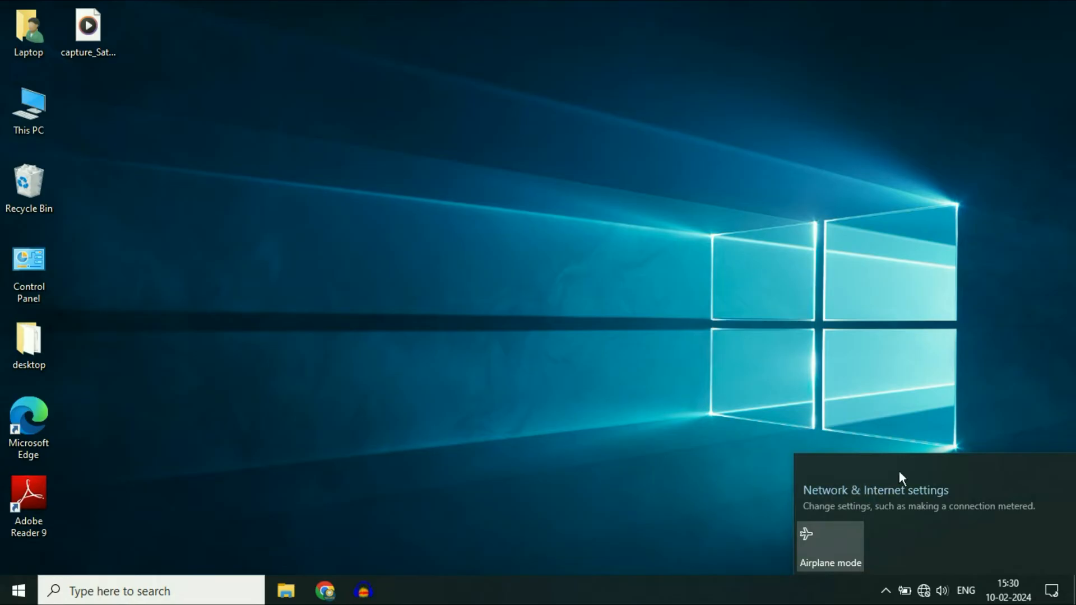
pyautogui.moveTo(927, 520)
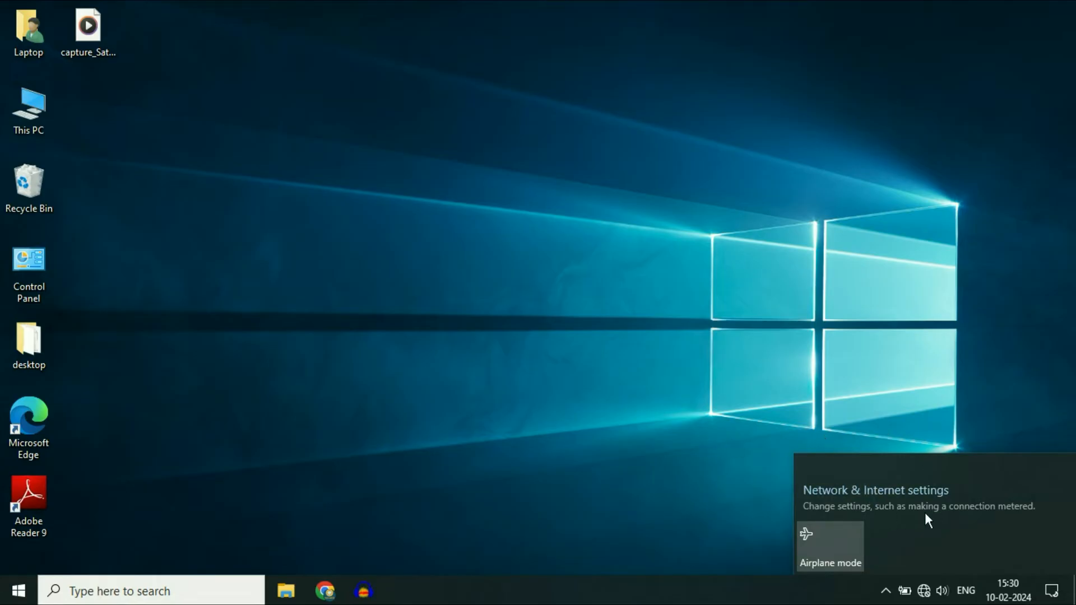
pyautogui.moveTo(893, 491)
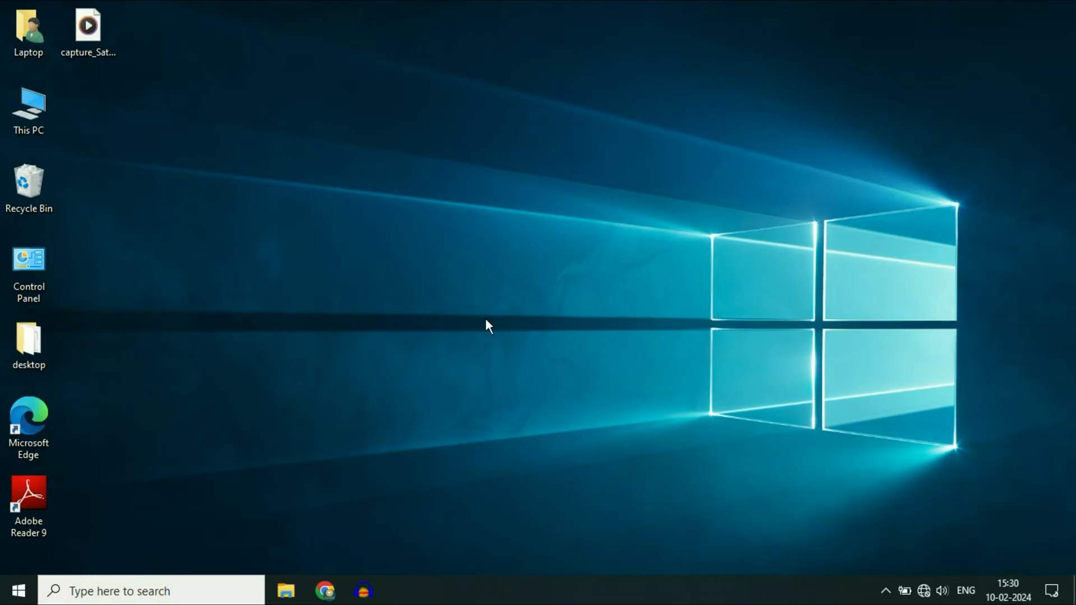
pyautogui.moveTo(299, 341)
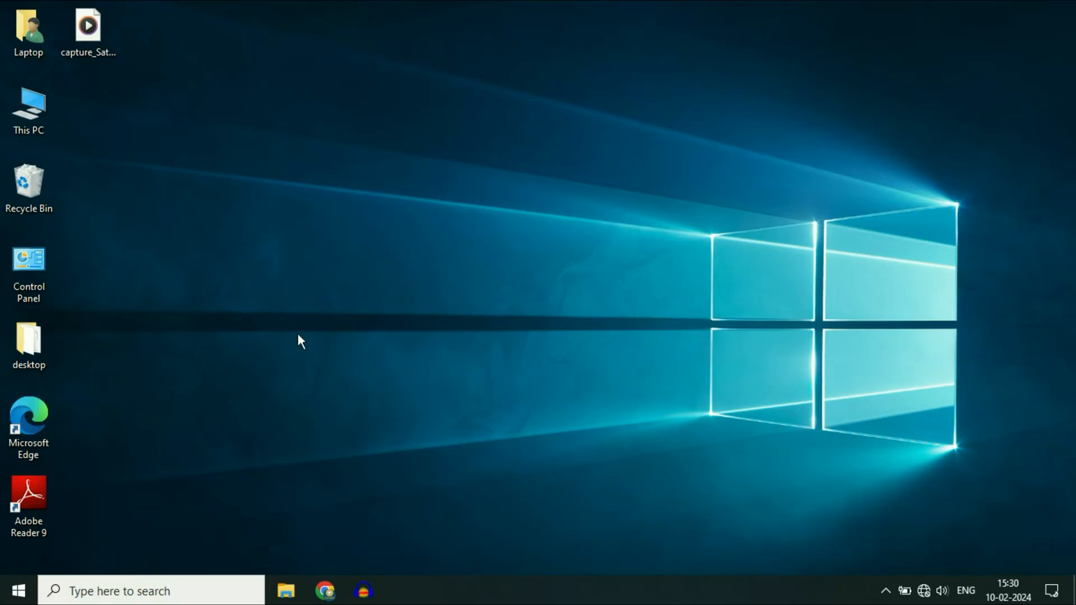
pyautogui.moveTo(307, 327)
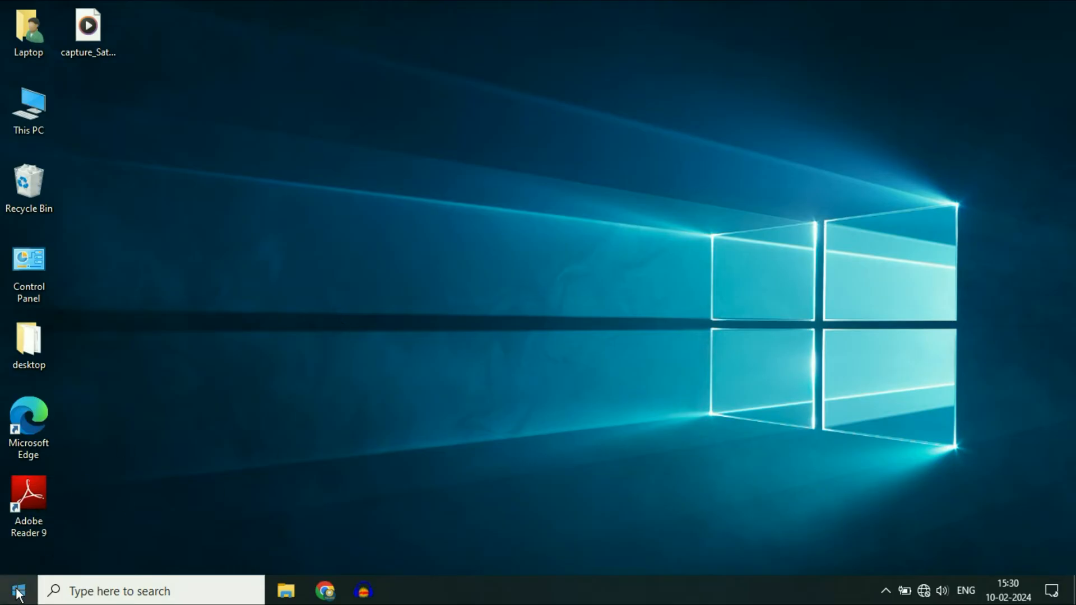
pyautogui.rightClick(17, 590)
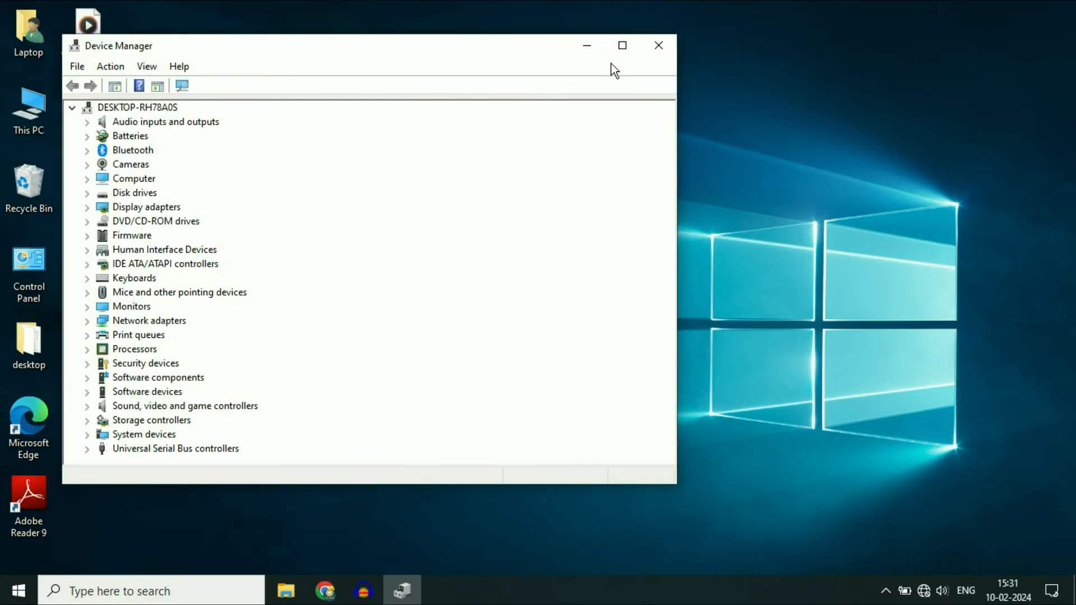
pyautogui.click(622, 44)
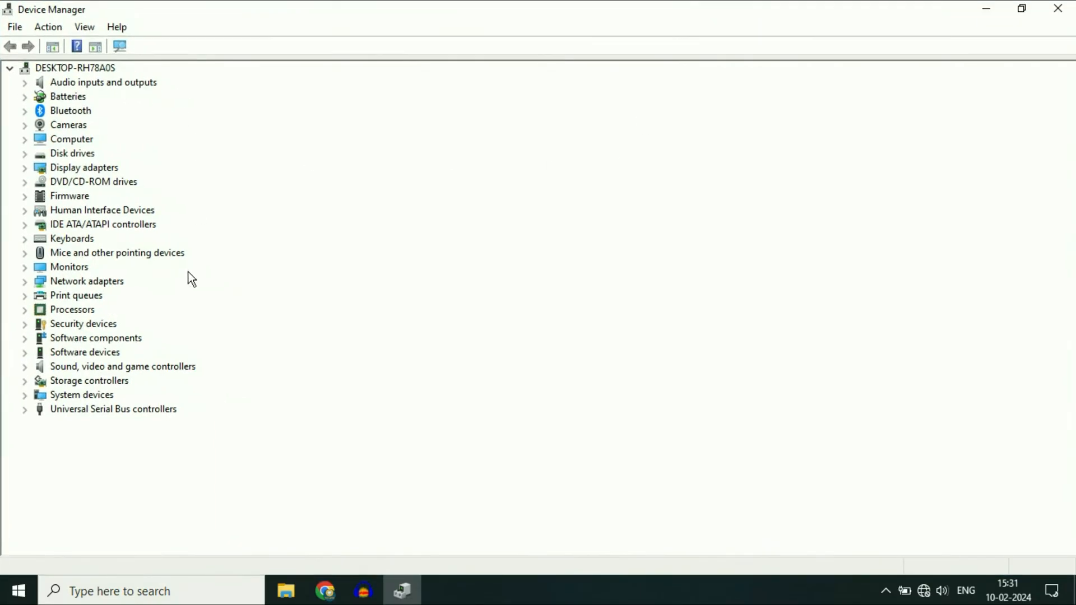
pyautogui.moveTo(232, 314)
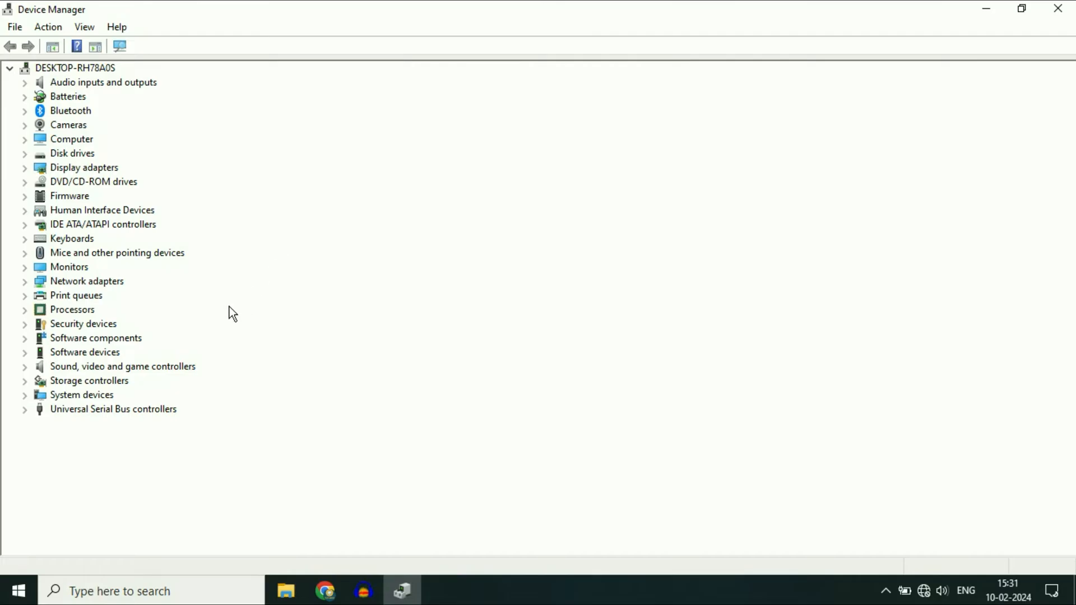
# Expand Network adapters and select the Realtek 8821CE Wireless LAN adapter.
pyautogui.click(86, 280)
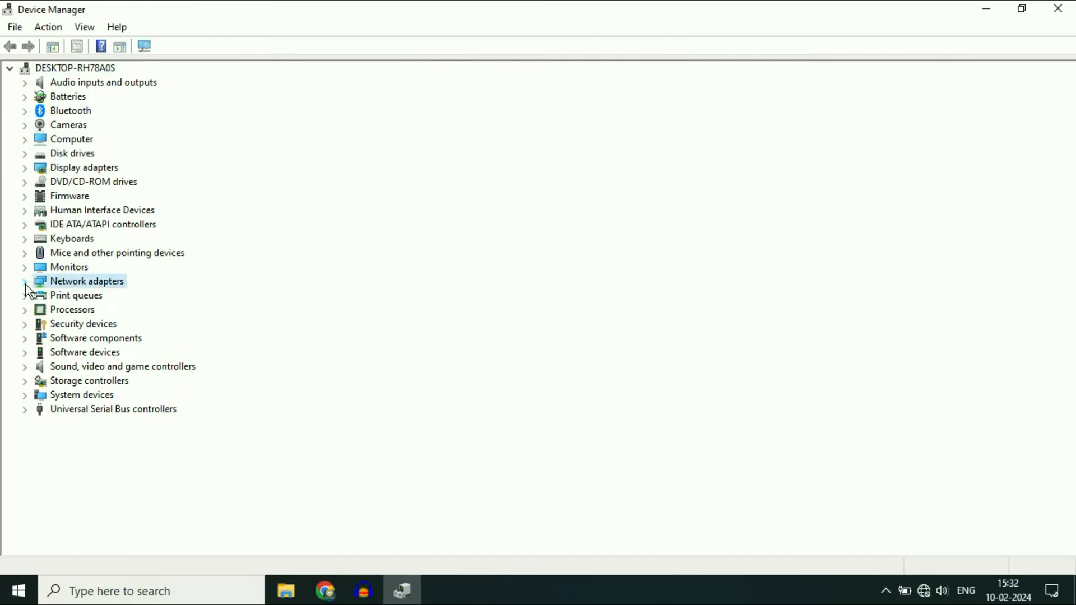
pyautogui.click(25, 280)
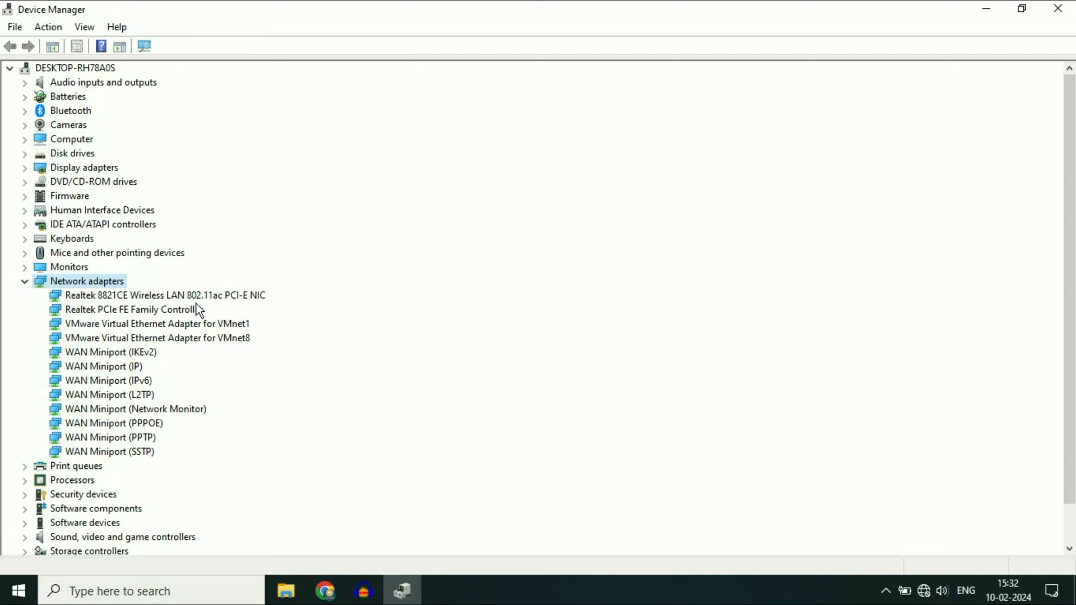
pyautogui.click(165, 295)
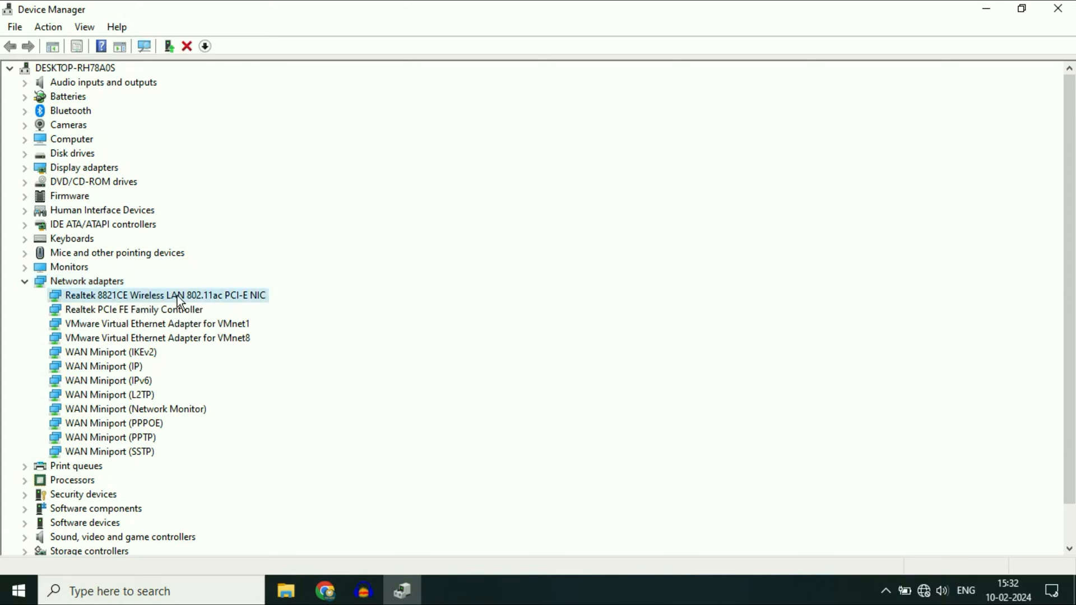
pyautogui.moveTo(168, 302)
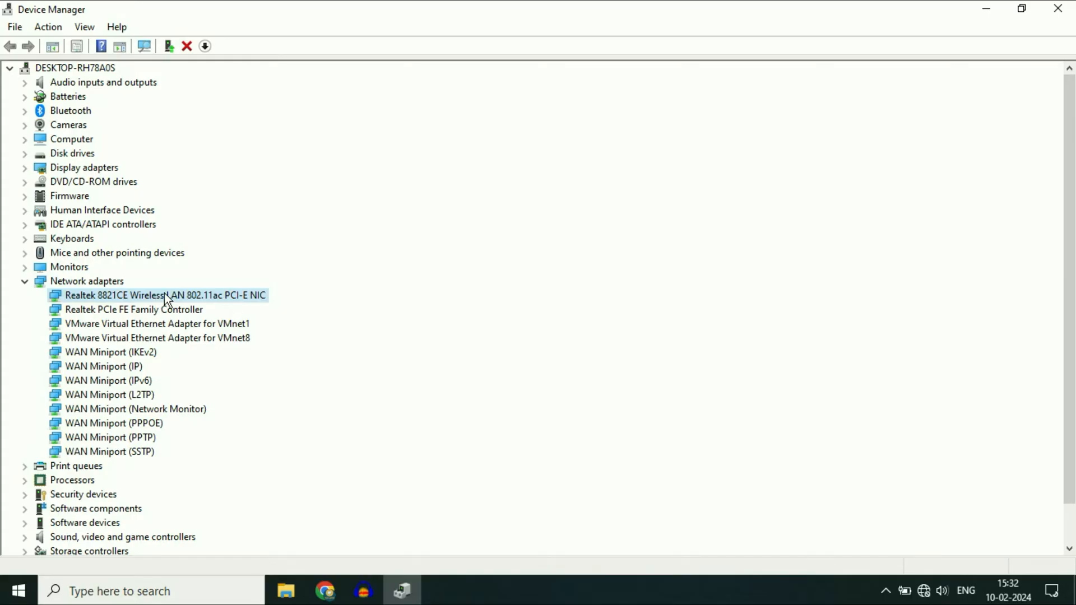
# Start a driver update for the wireless adapter, choosing to pick from drivers already on the computer.
pyautogui.rightClick(165, 295)
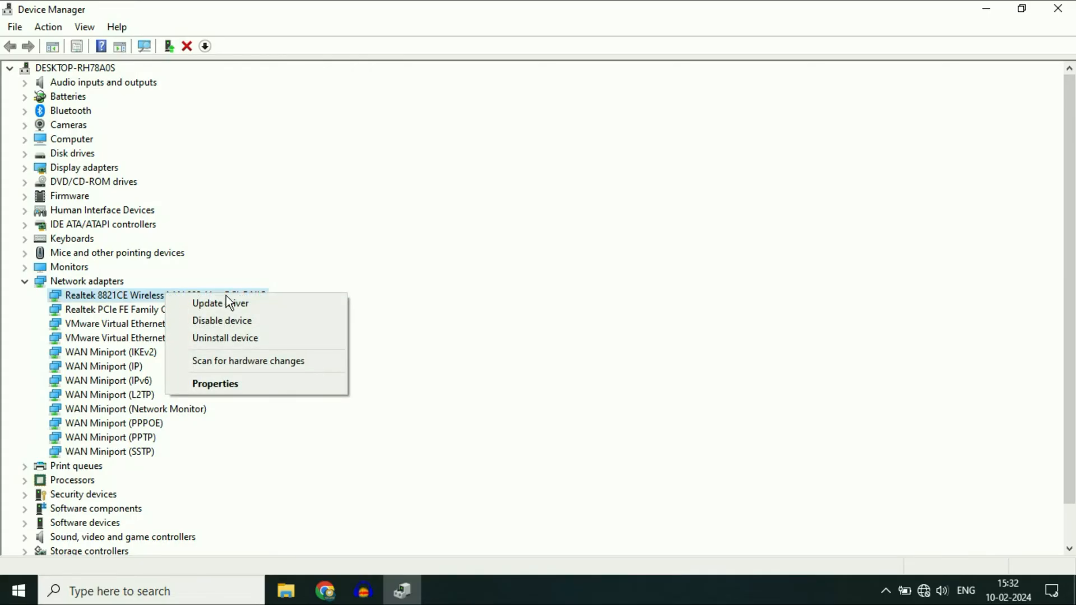
pyautogui.click(221, 302)
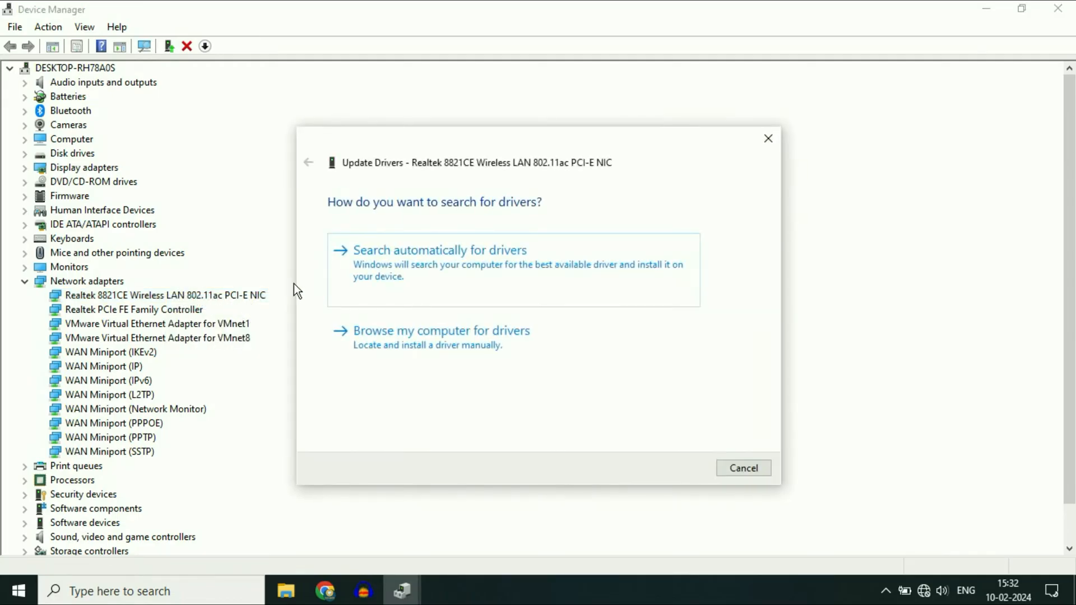
pyautogui.moveTo(457, 343)
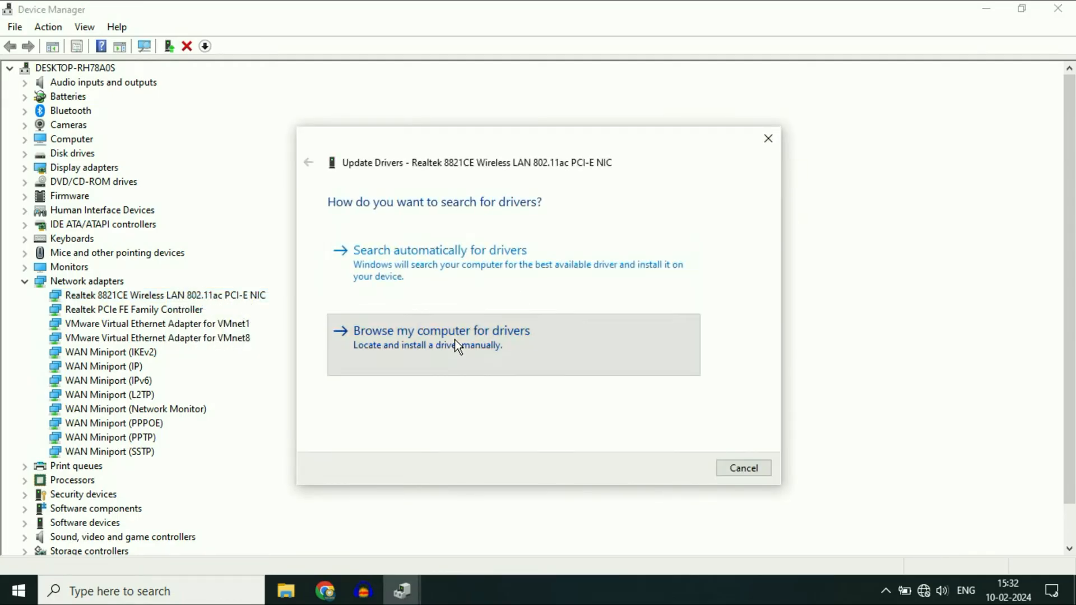
pyautogui.click(442, 329)
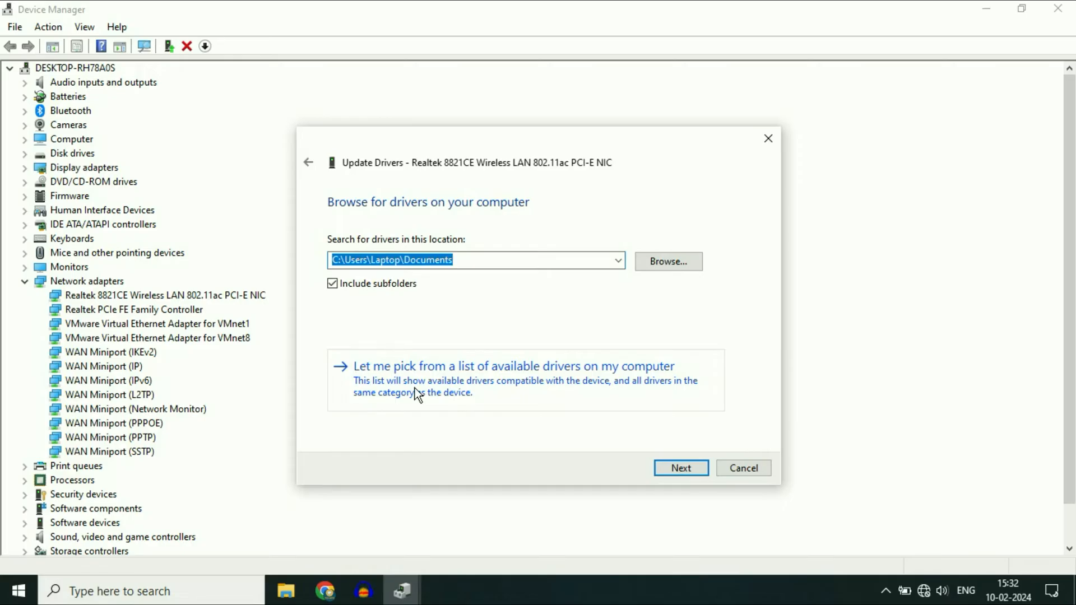
pyautogui.click(511, 366)
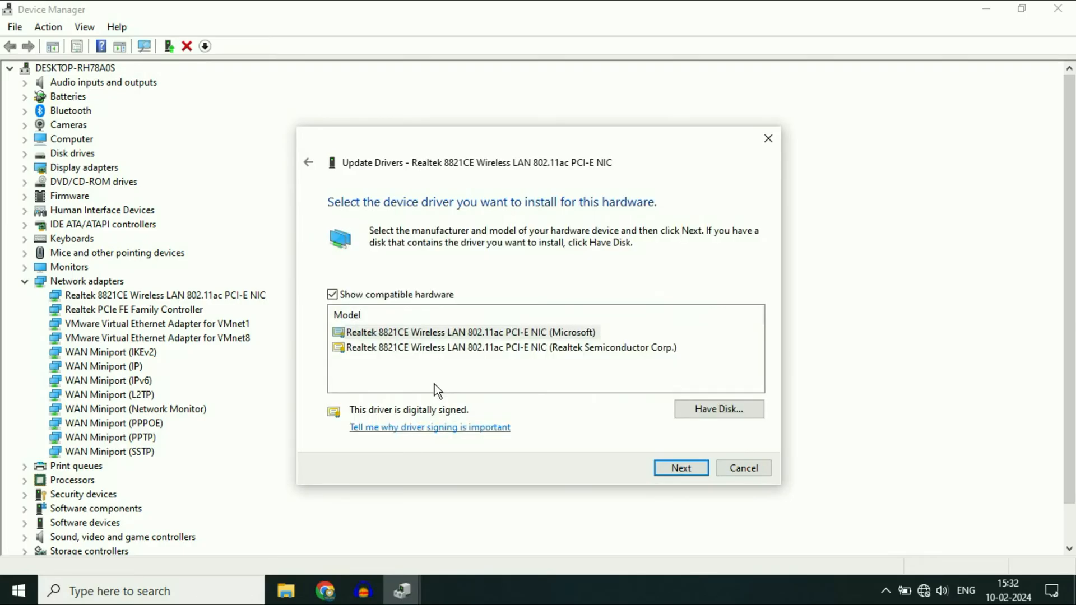
pyautogui.moveTo(491, 349)
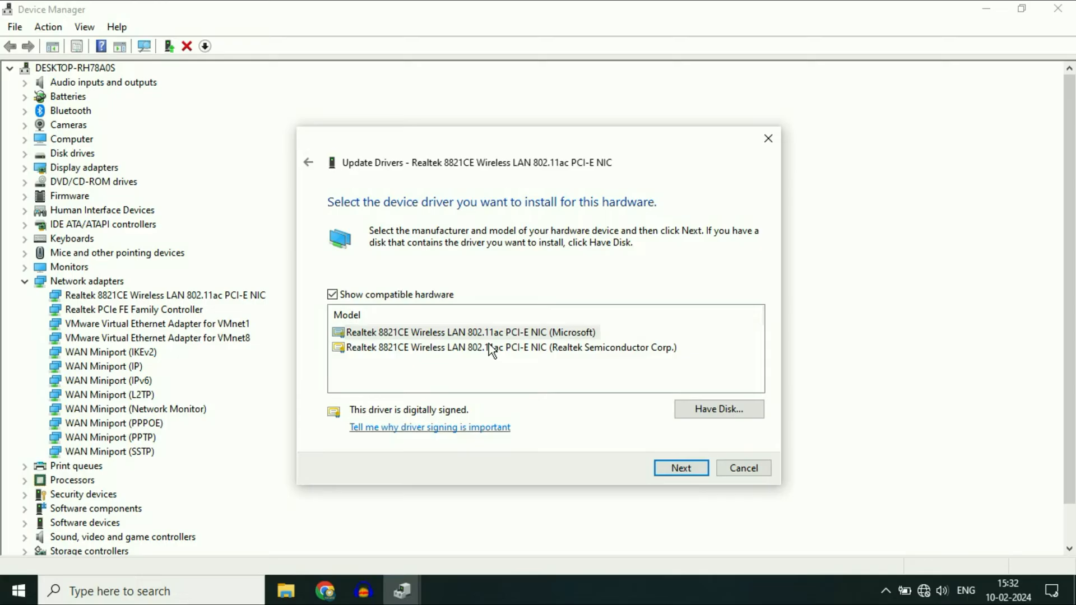
# Install the chosen Realtek 8821CE driver, confirm the successful update and close Device Manager.
pyautogui.click(680, 468)
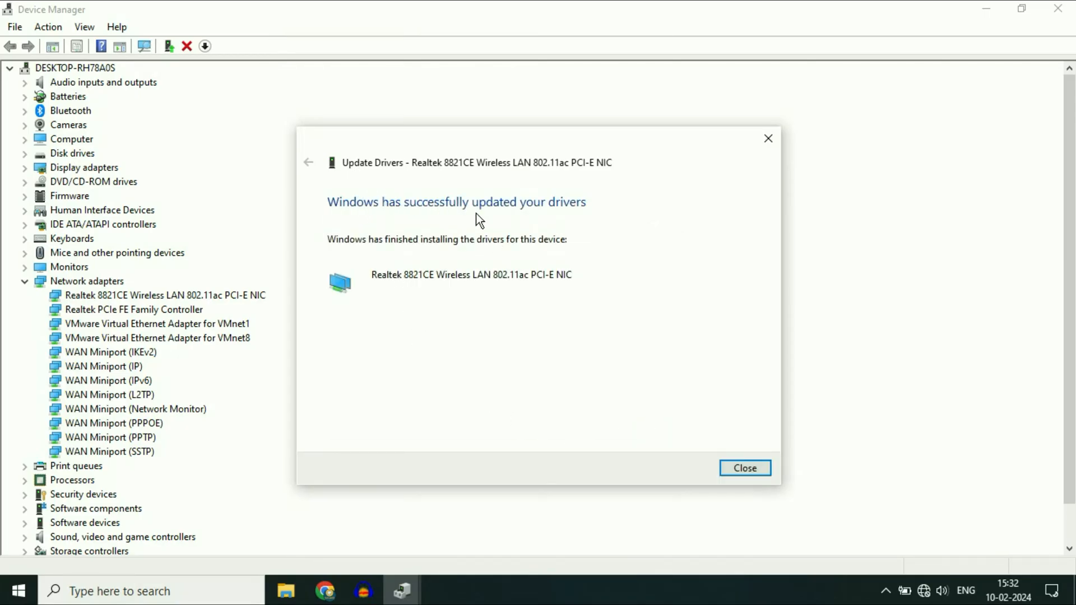
pyautogui.moveTo(744, 469)
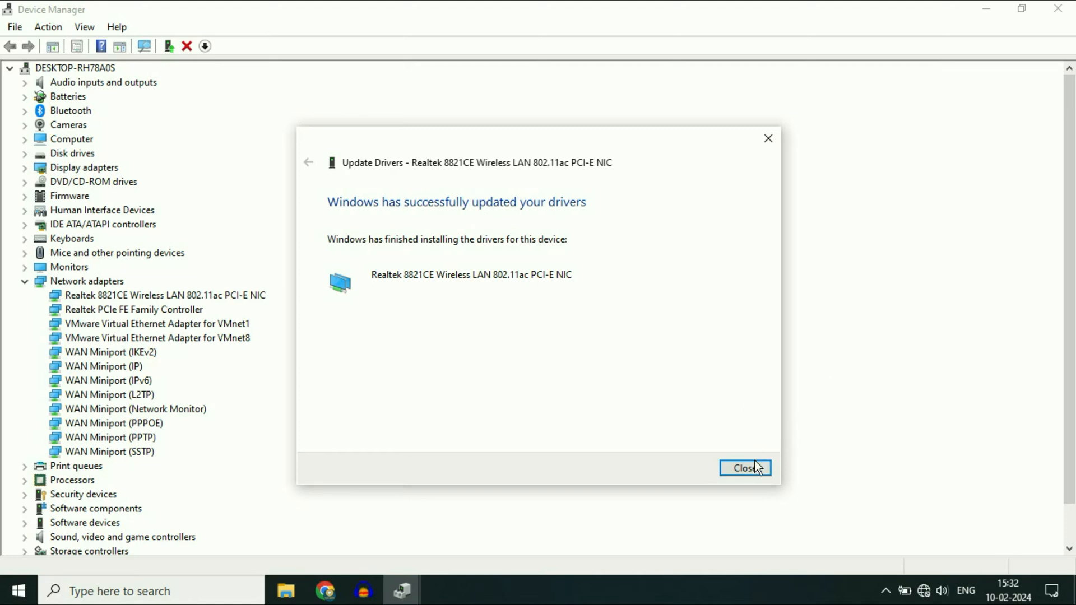
pyautogui.click(745, 467)
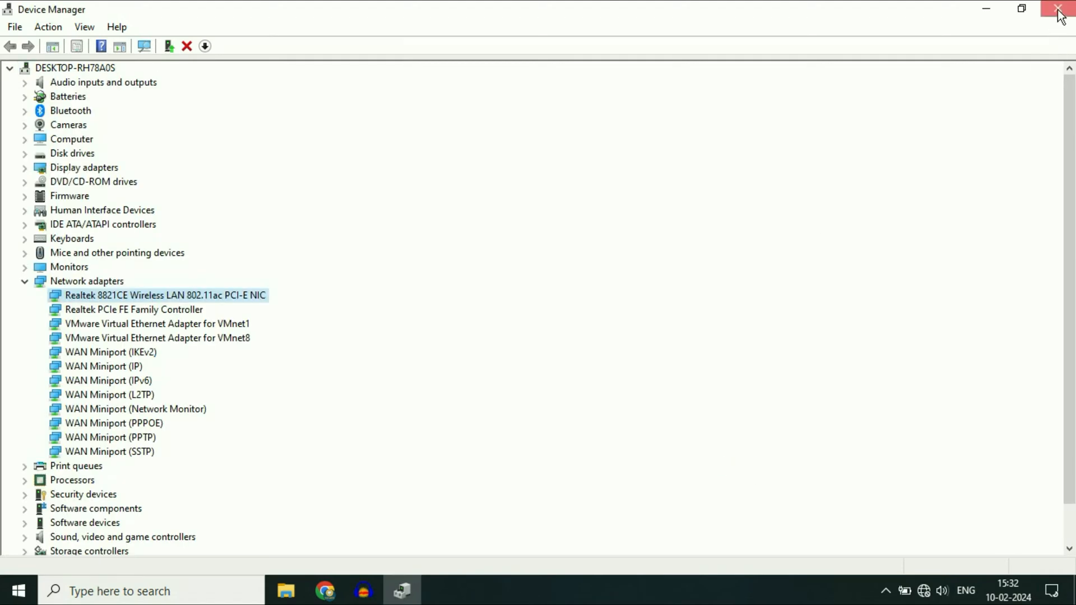
pyautogui.click(1059, 9)
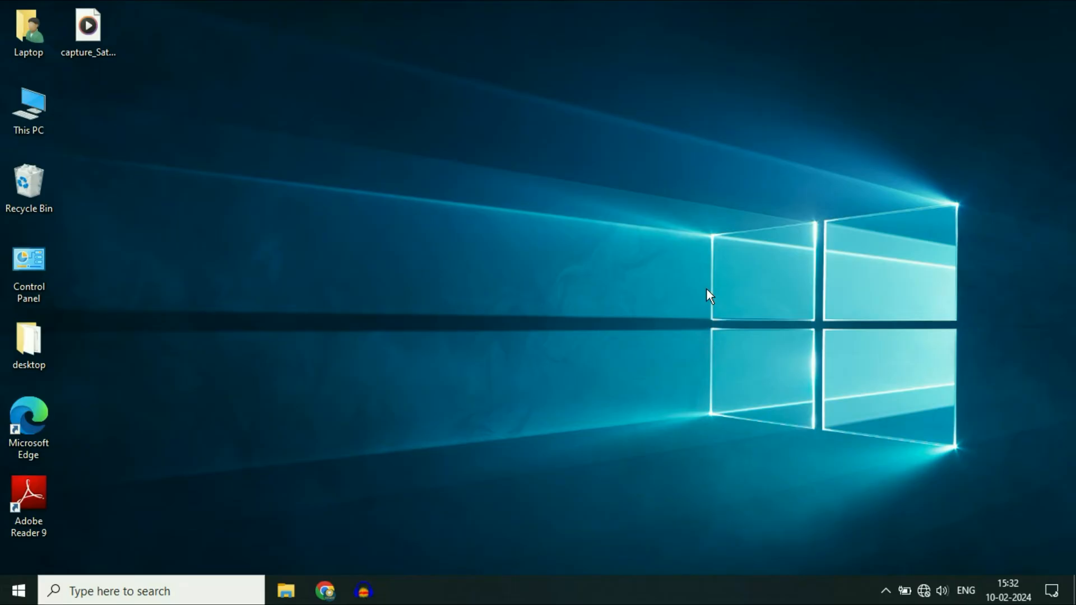
pyautogui.moveTo(427, 302)
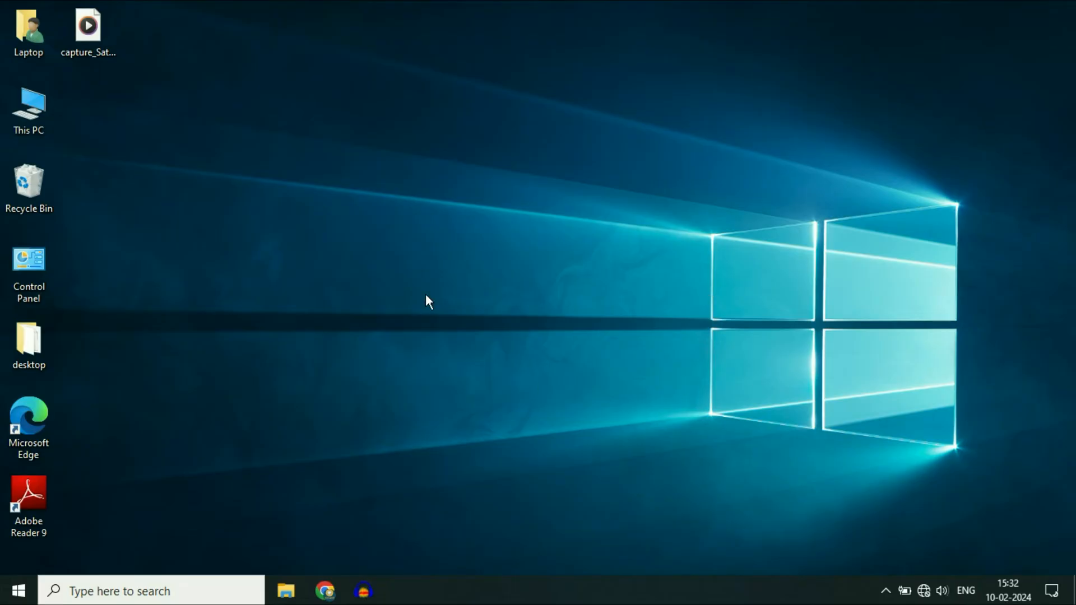
pyautogui.moveTo(535, 274)
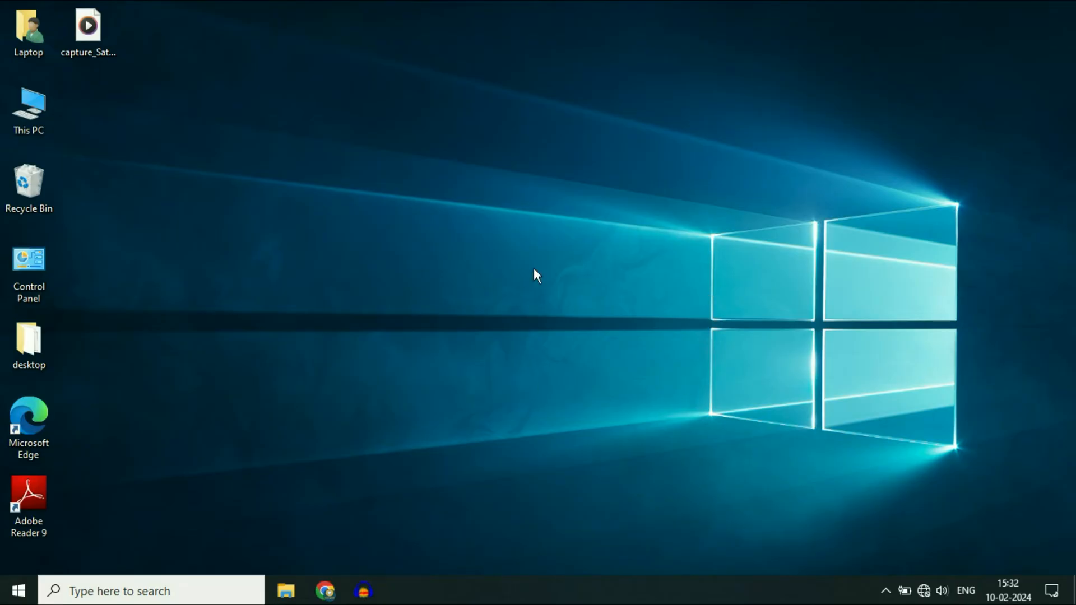
pyautogui.moveTo(136, 540)
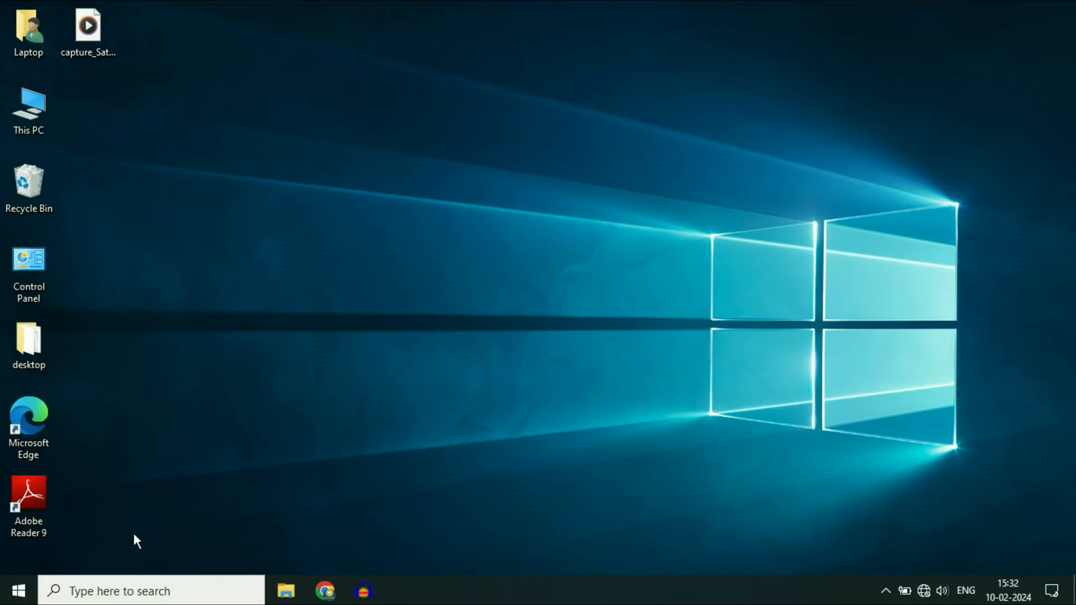
# Search the Start menu for 'serv' to find the Services app.
pyautogui.click(17, 590)
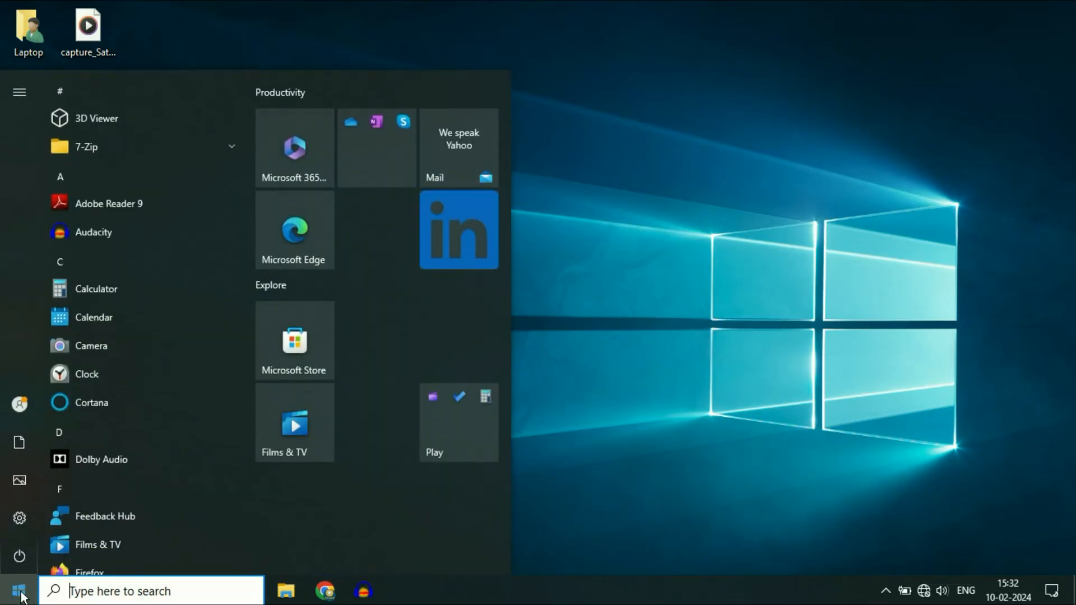
pyautogui.write('serv')
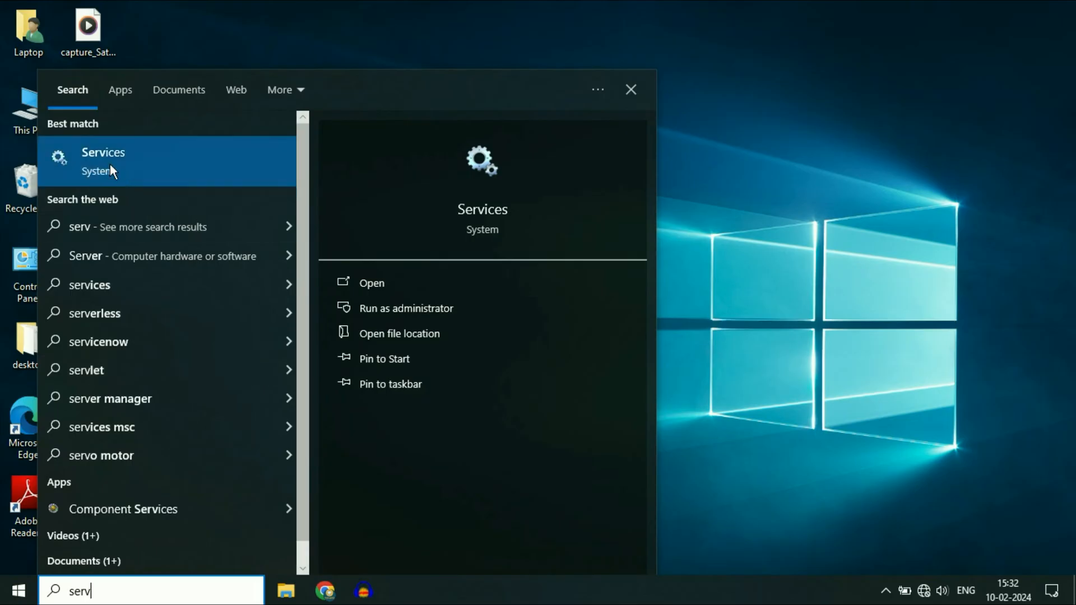
pyautogui.moveTo(127, 167)
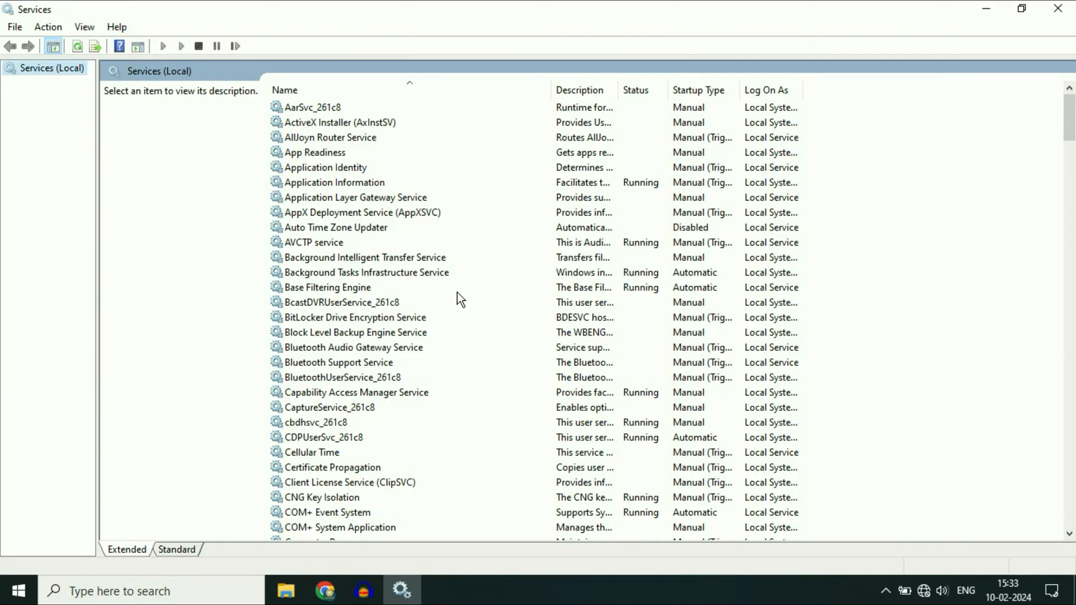
pyautogui.moveTo(610, 283)
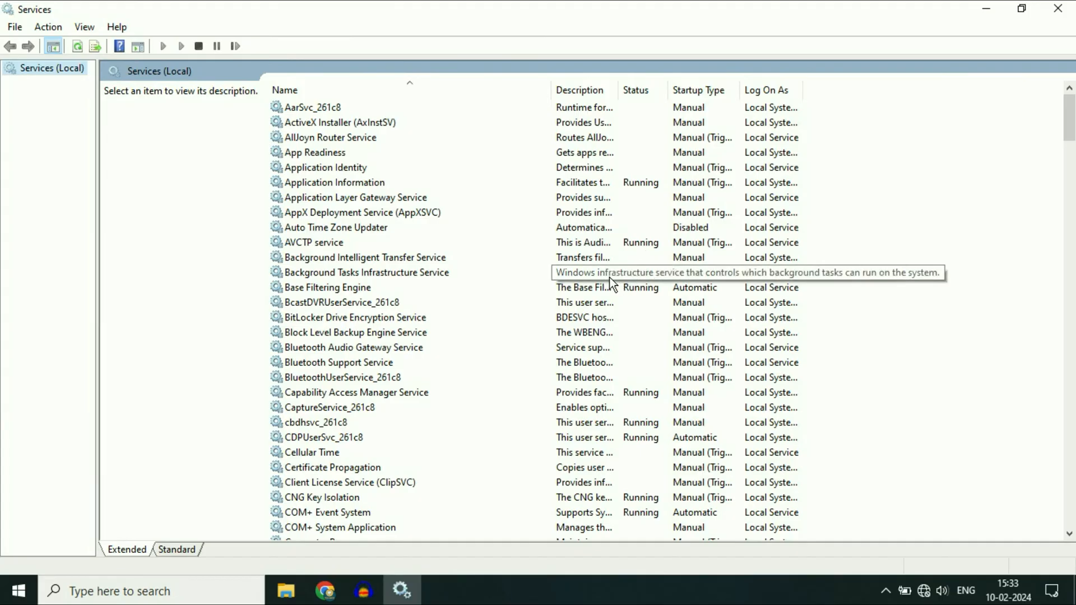
# Scroll the services list to WLAN AutoConfig, select it and bring up its actions.
pyautogui.click(327, 287)
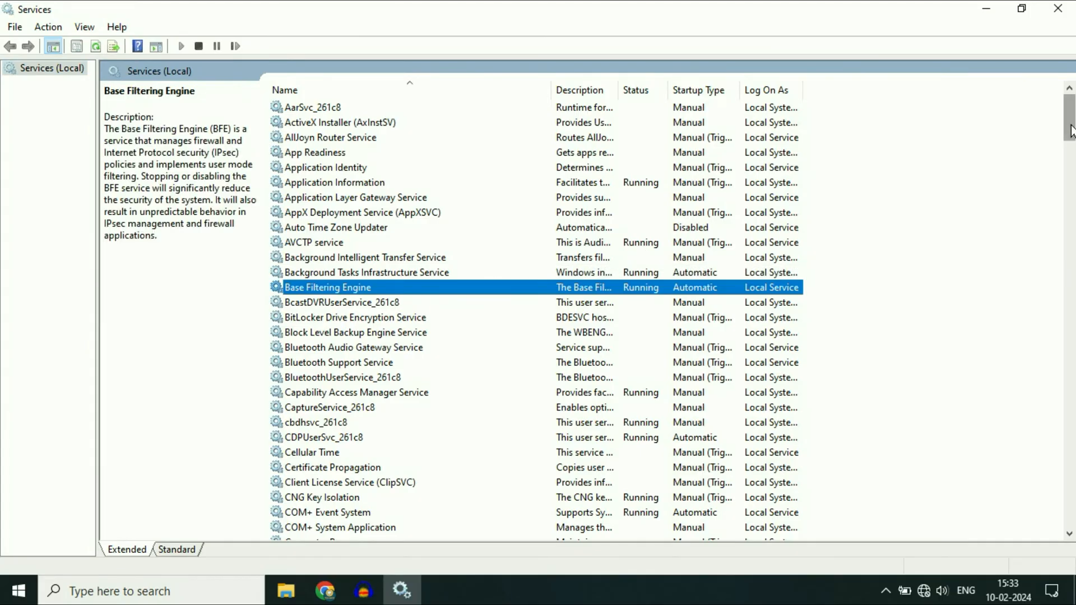
pyautogui.scroll(-3)
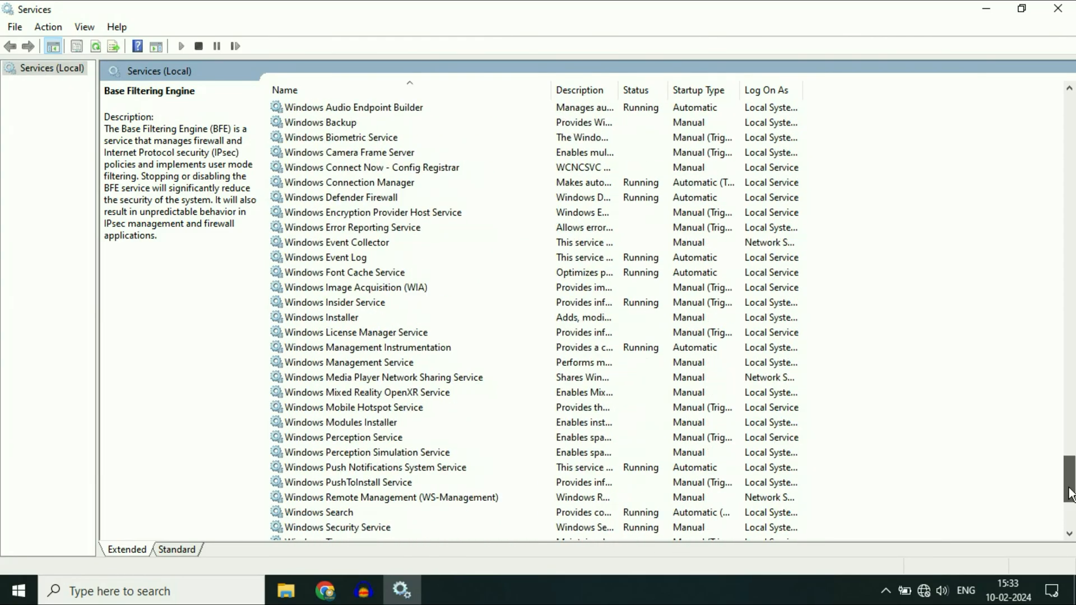
pyautogui.scroll(-3)
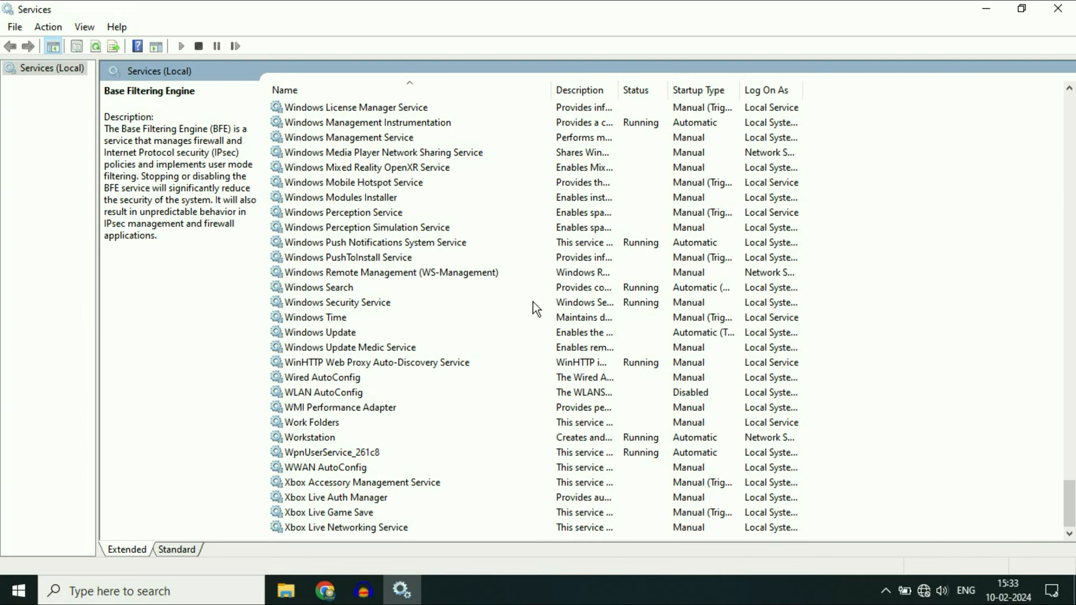
pyautogui.click(322, 393)
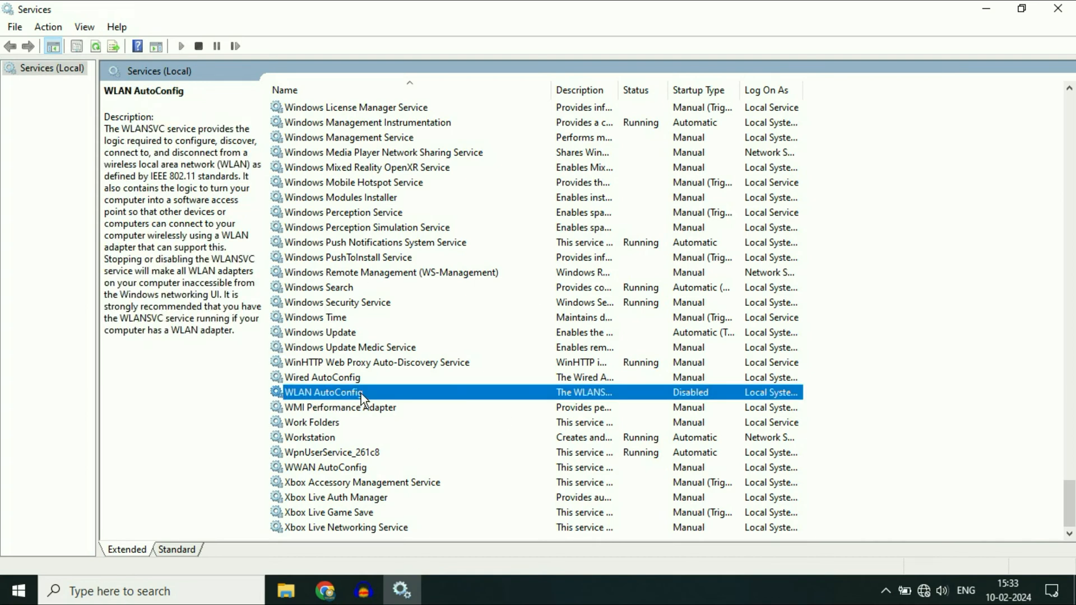
pyautogui.rightClick(324, 392)
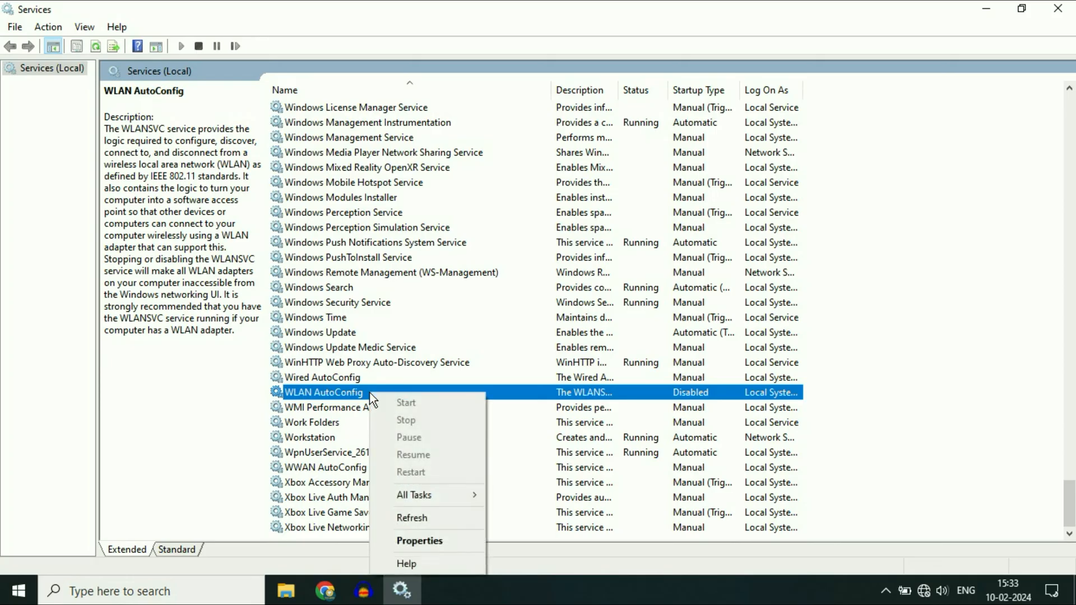
# In WLAN AutoConfig properties, change the startup type to Automatic.
pyautogui.click(419, 540)
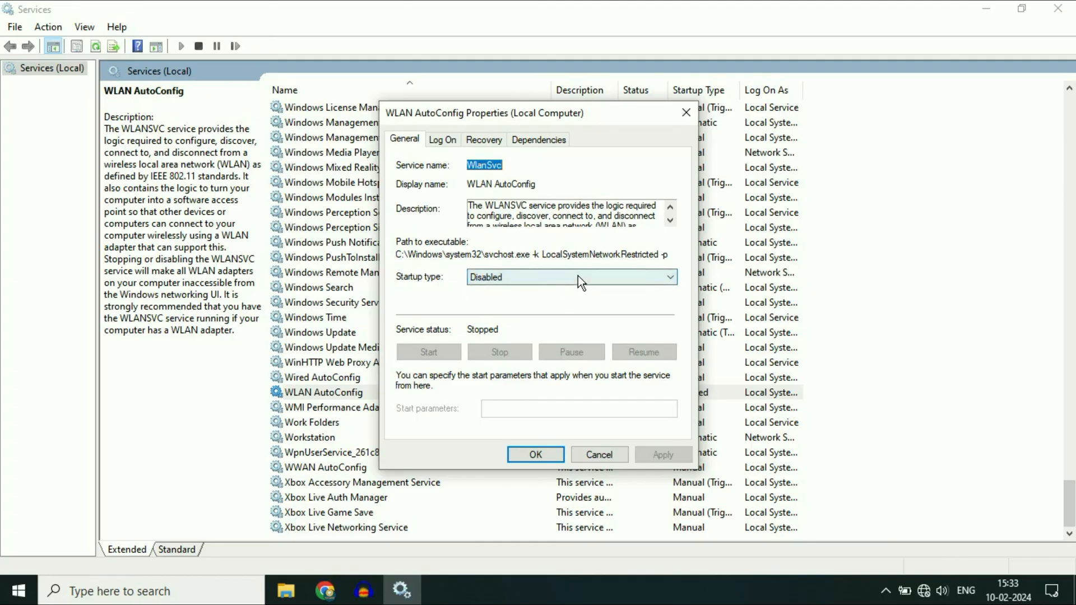
pyautogui.click(569, 276)
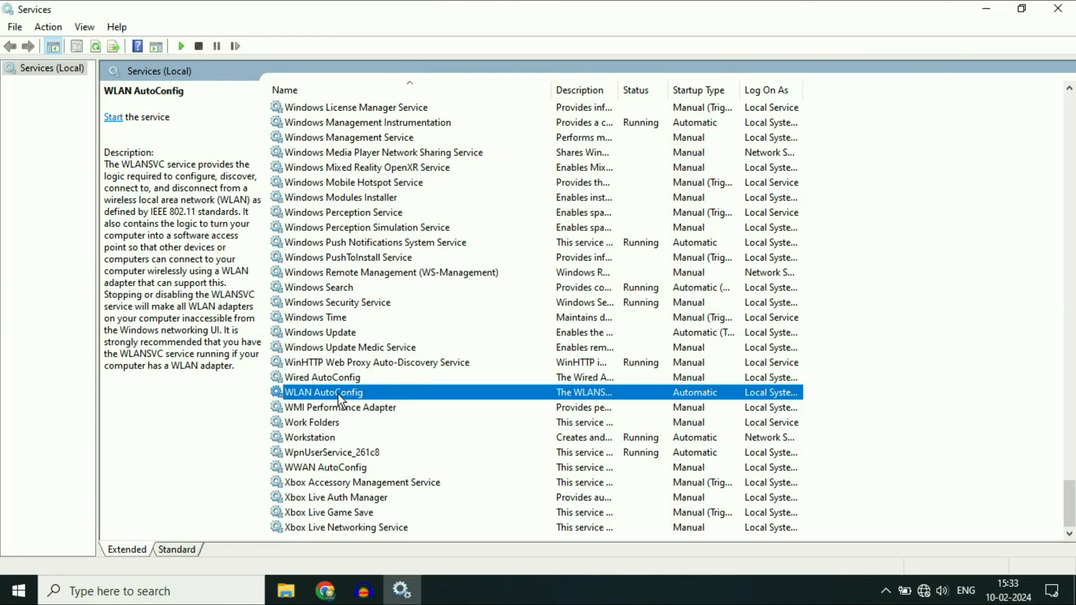
pyautogui.moveTo(383, 401)
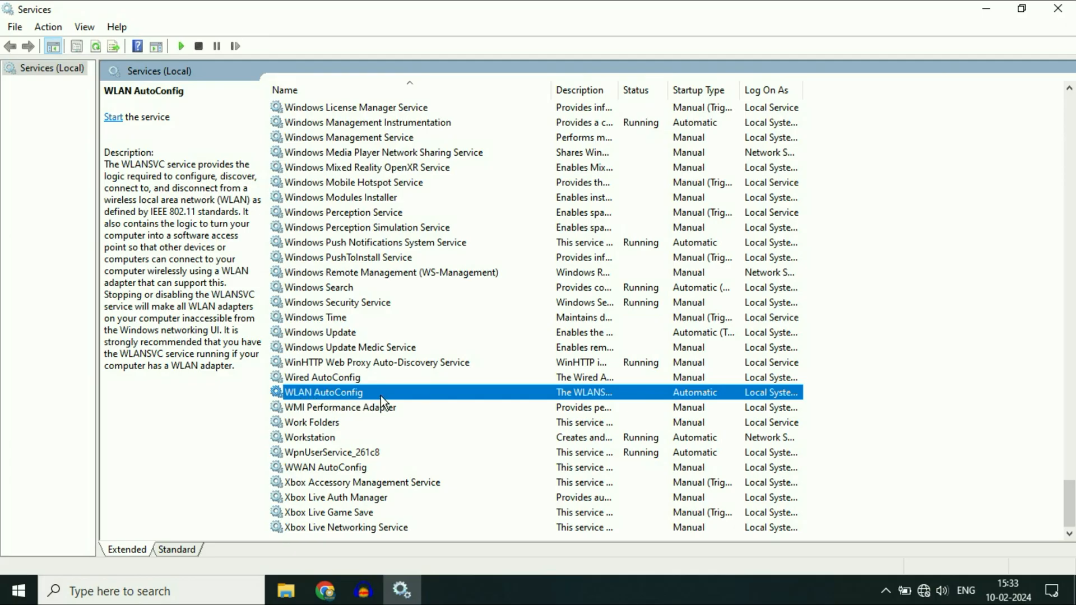
# Start the WLAN AutoConfig service, then show the available Wi-Fi networks from the tray.
pyautogui.rightClick(323, 393)
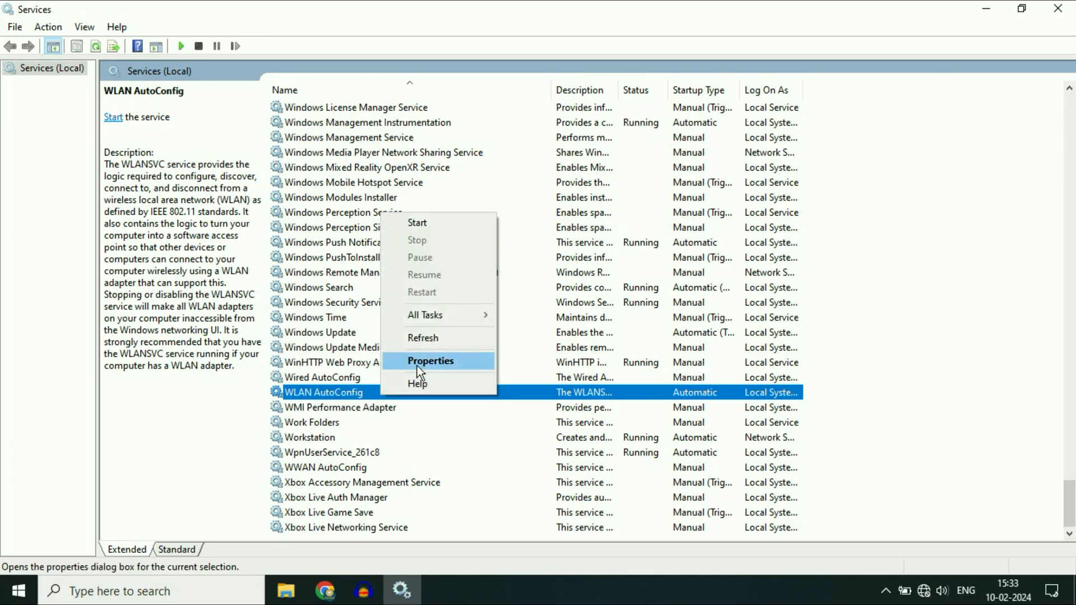
pyautogui.click(417, 222)
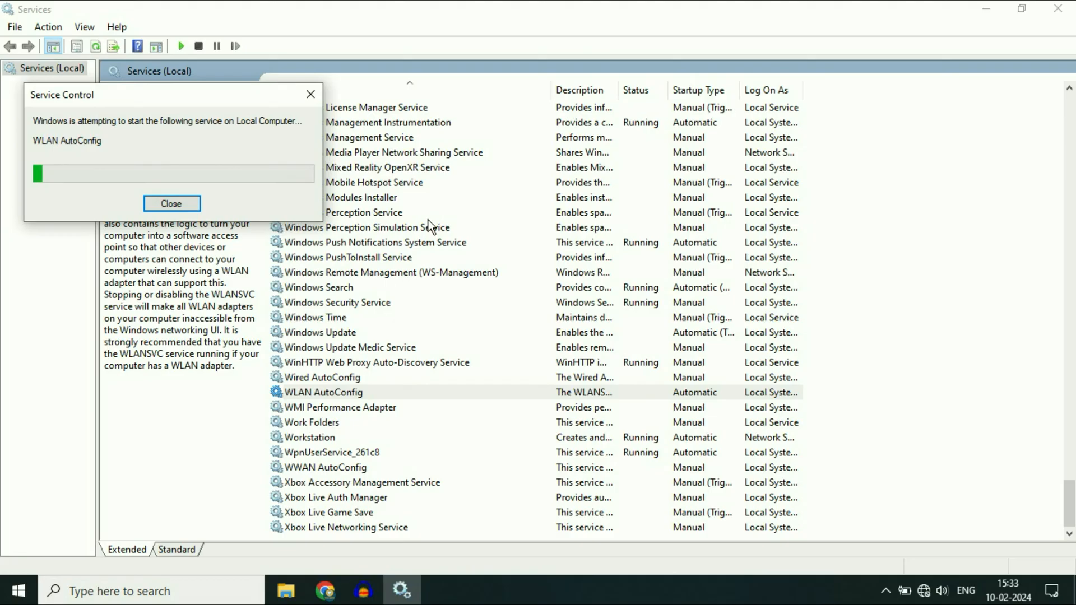
pyautogui.click(170, 203)
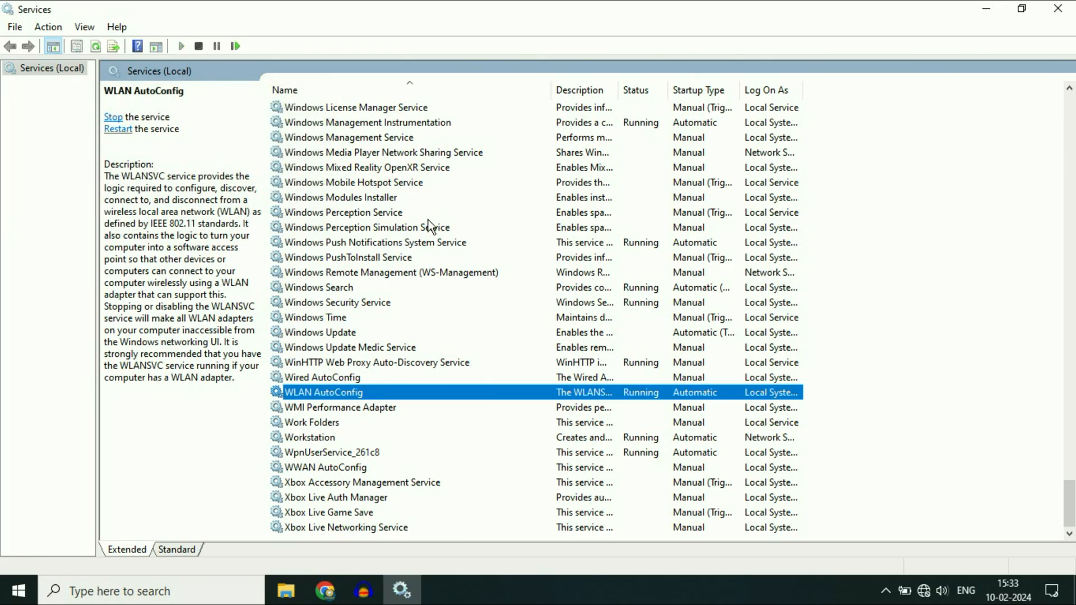
pyautogui.moveTo(922, 591)
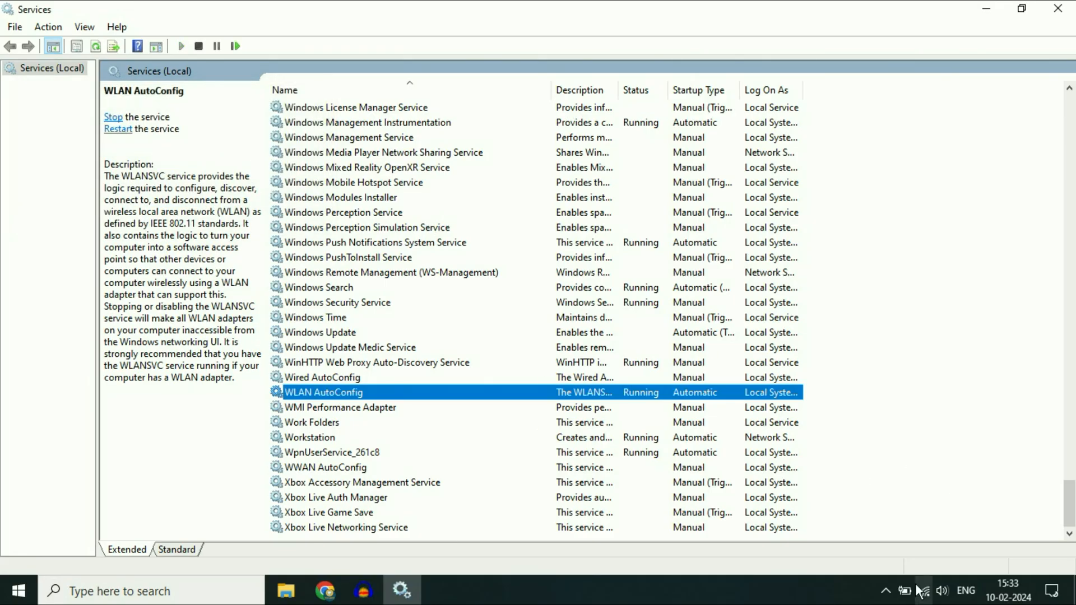
pyautogui.click(924, 590)
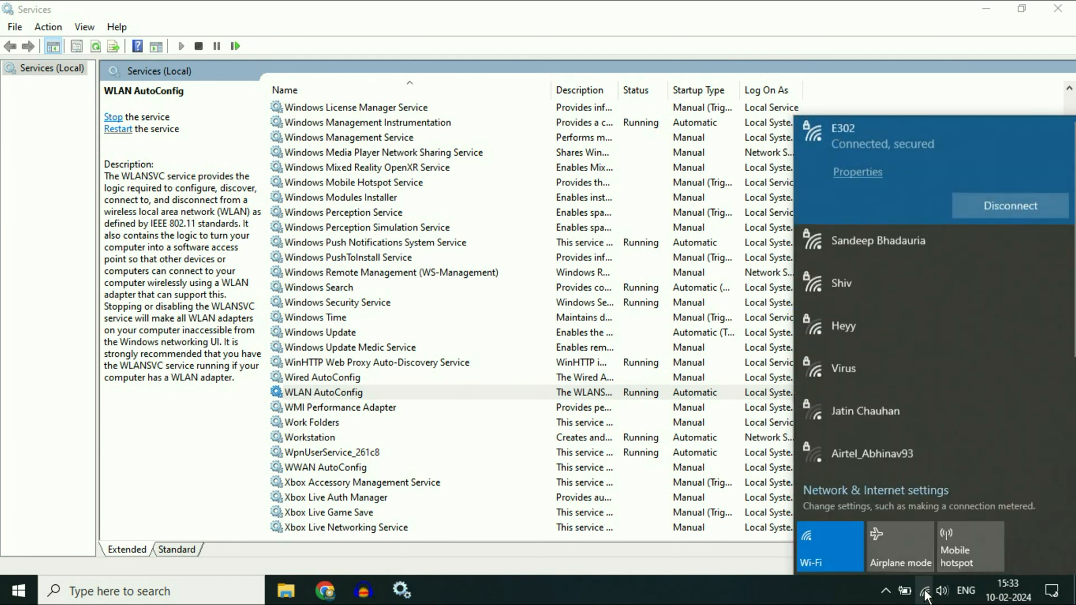